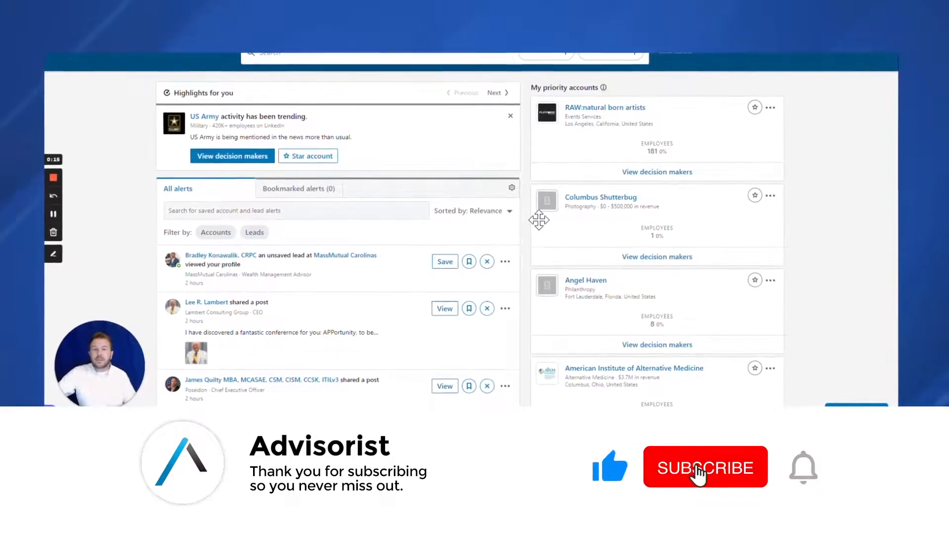
Add United States as the Geography filter on the lead search.
left_click(705, 466)
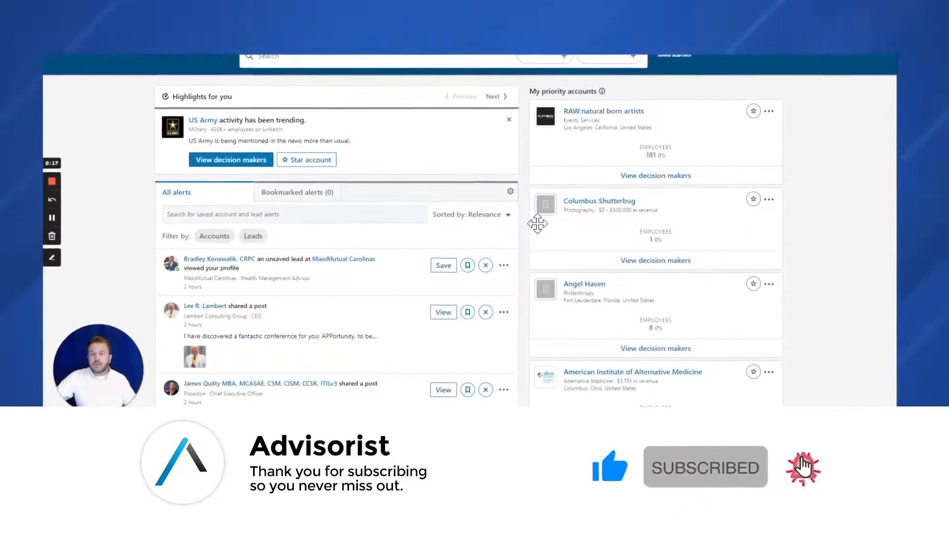
left_click(803, 466)
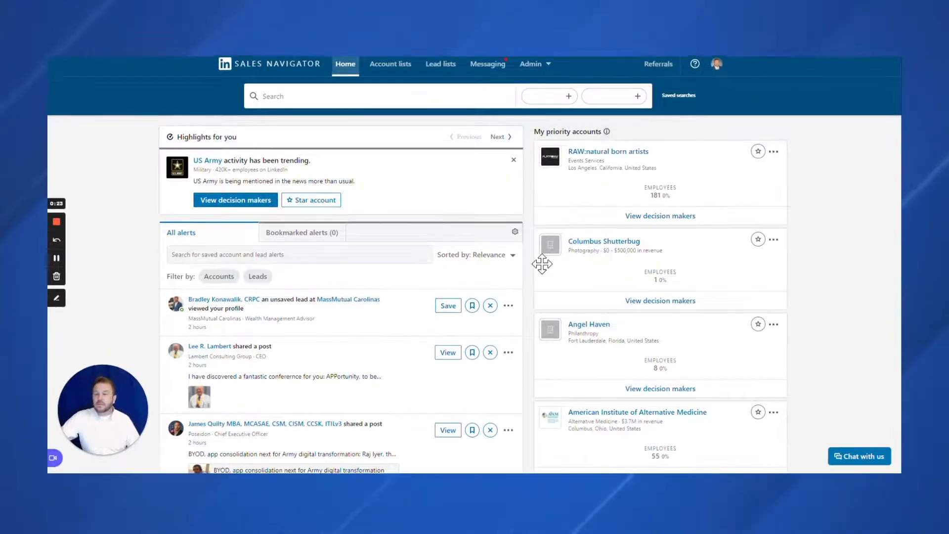
scroll("down", 3)
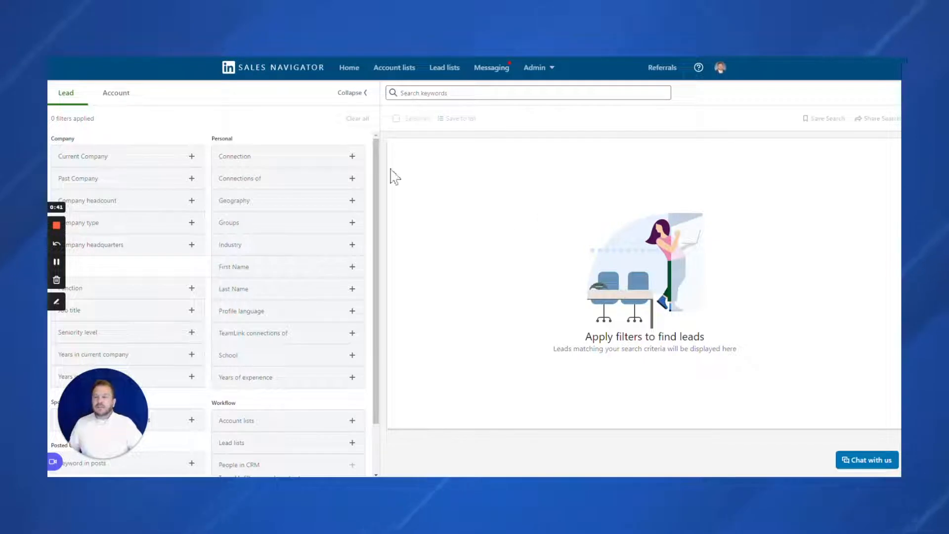
mouse_move(191, 182)
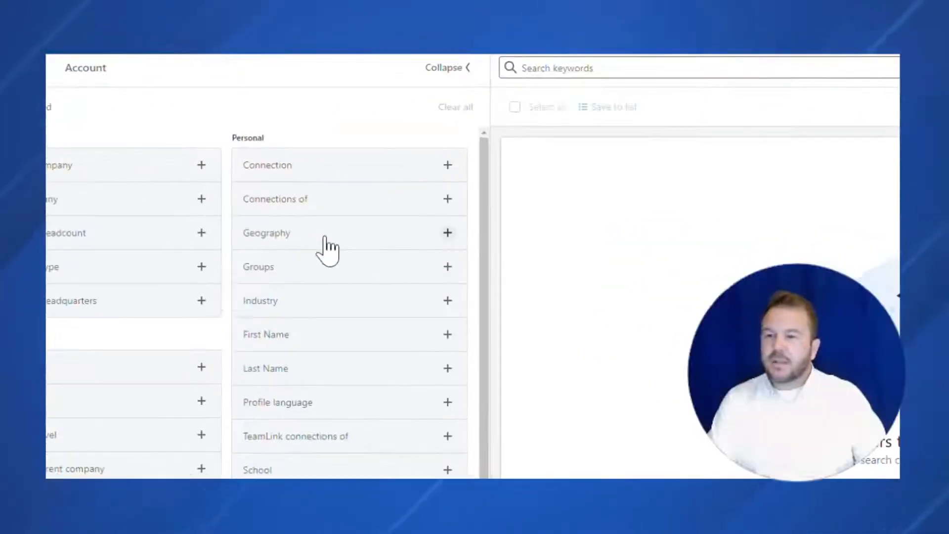
left_click(447, 233)
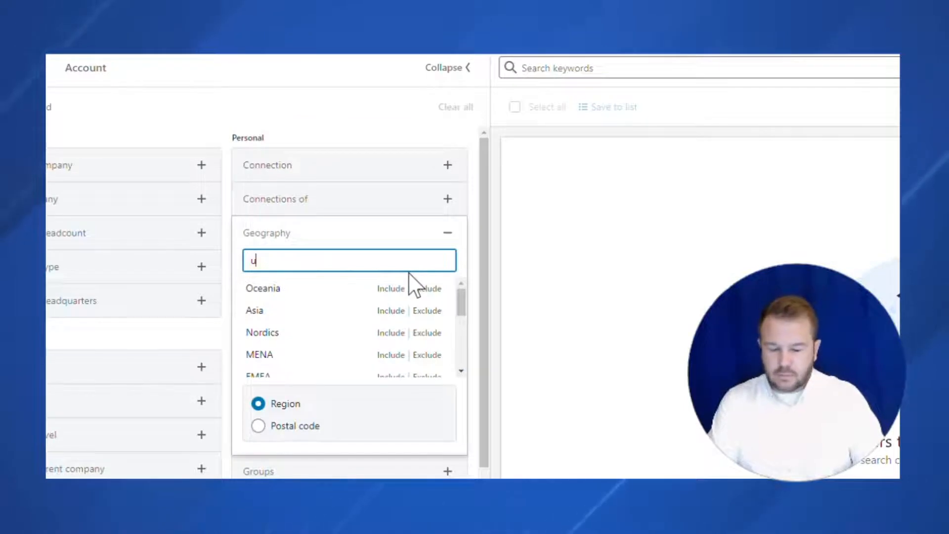
type("nited")
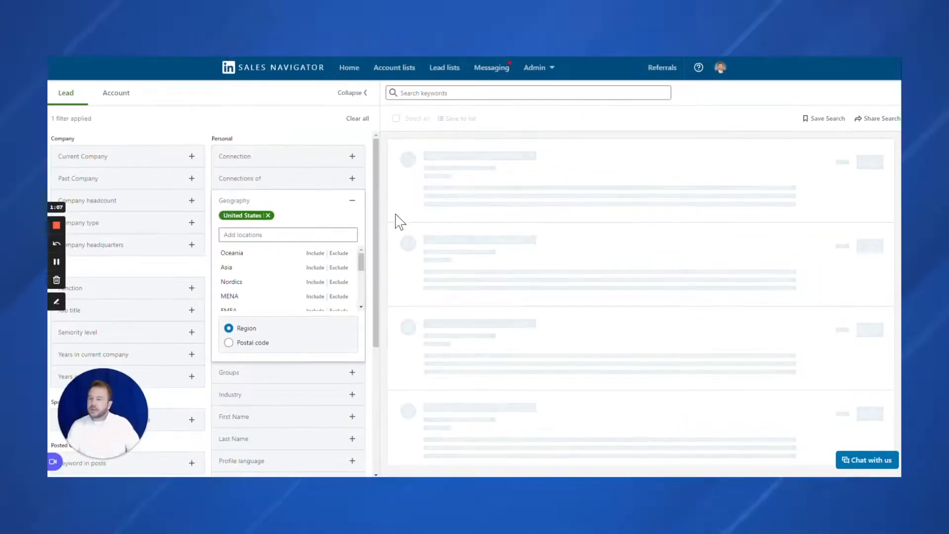
Restrict Connection to 2nd Degree and 3rd Degree+ connections.
left_click(352, 200)
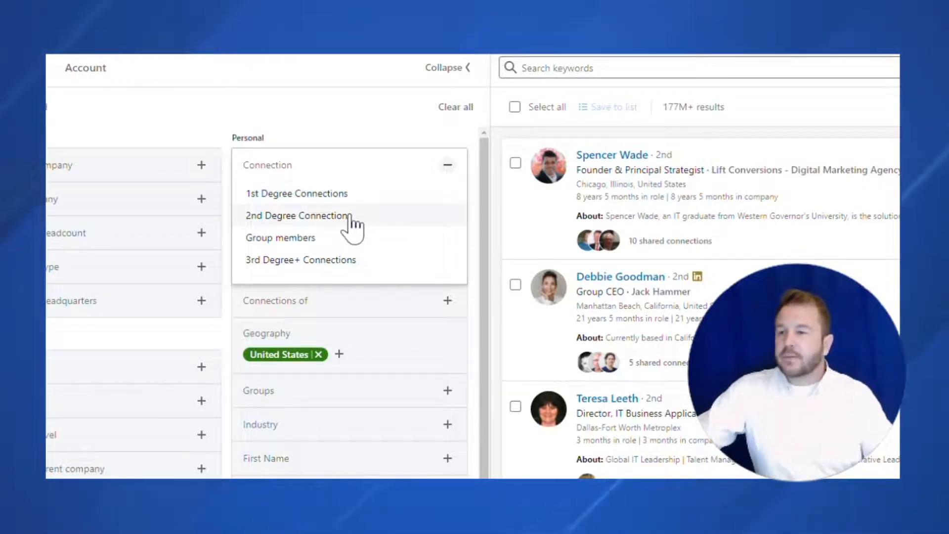
left_click(297, 215)
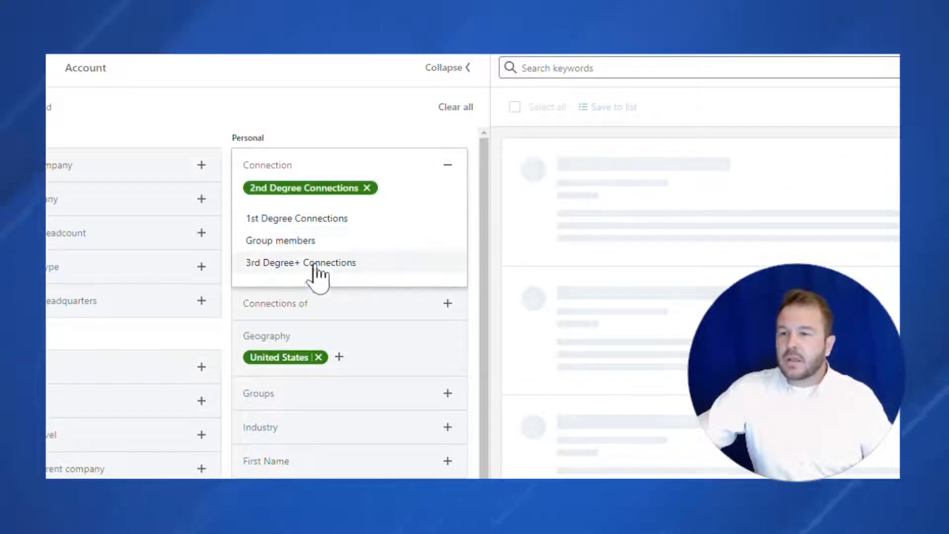
left_click(300, 262)
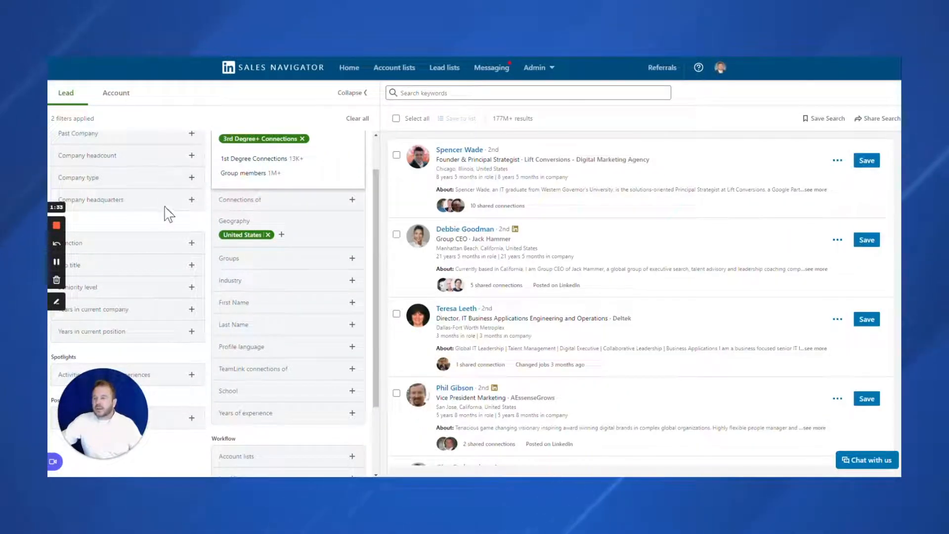
mouse_move(158, 251)
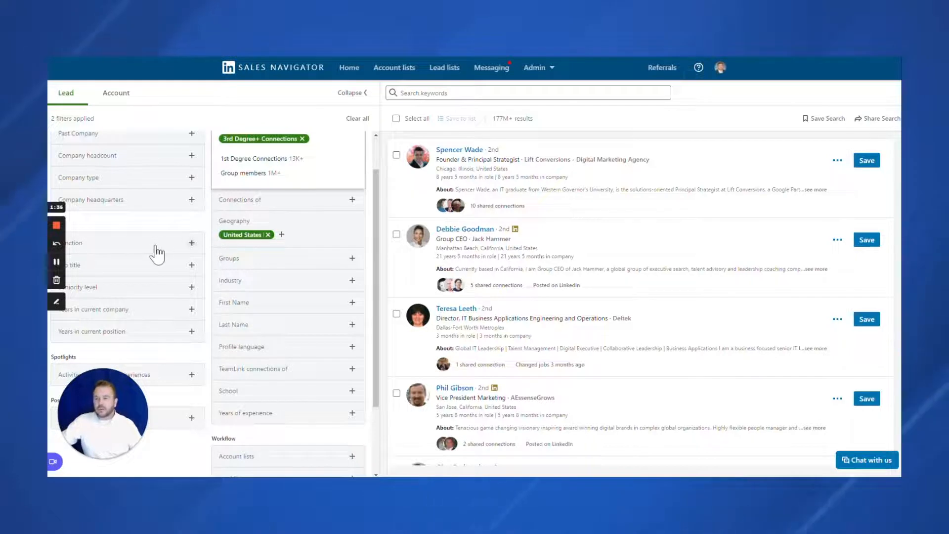
mouse_move(177, 250)
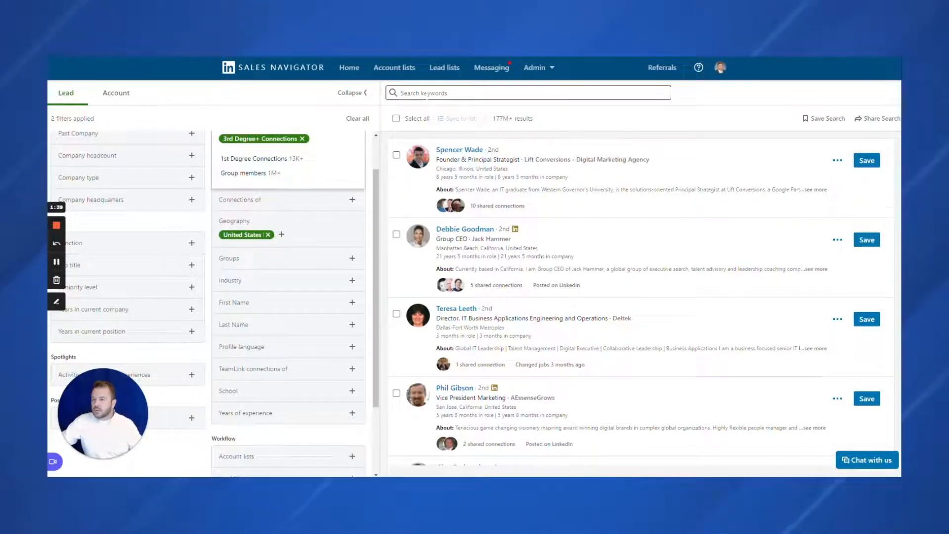
left_click(527, 93)
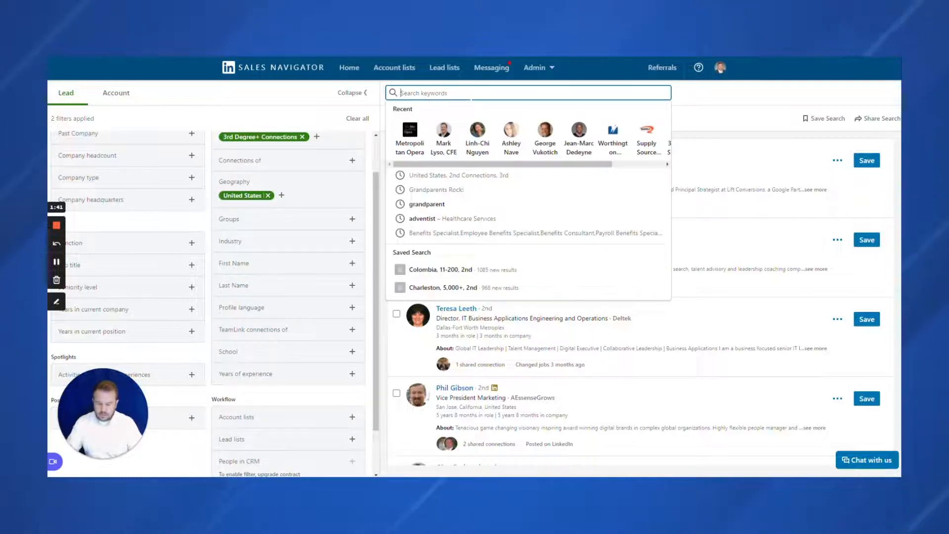
type("military")
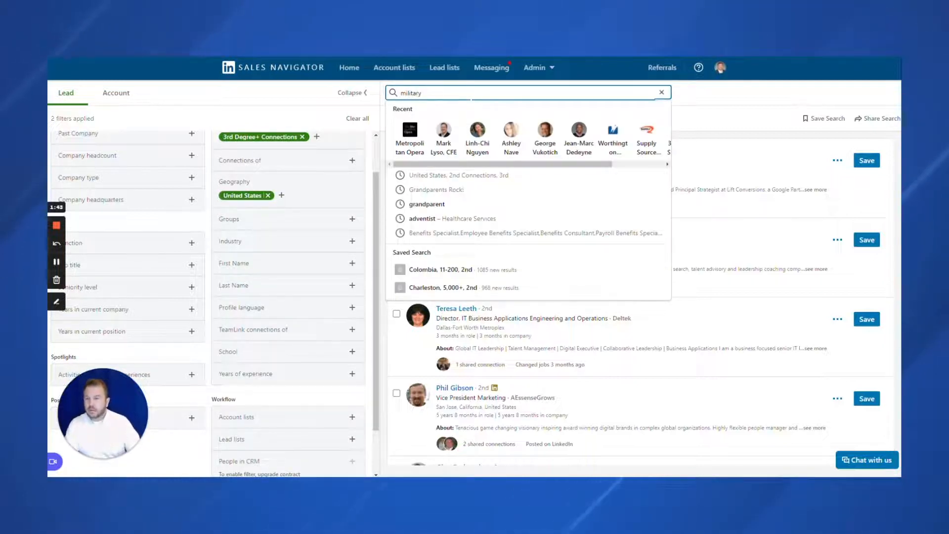
key("enter")
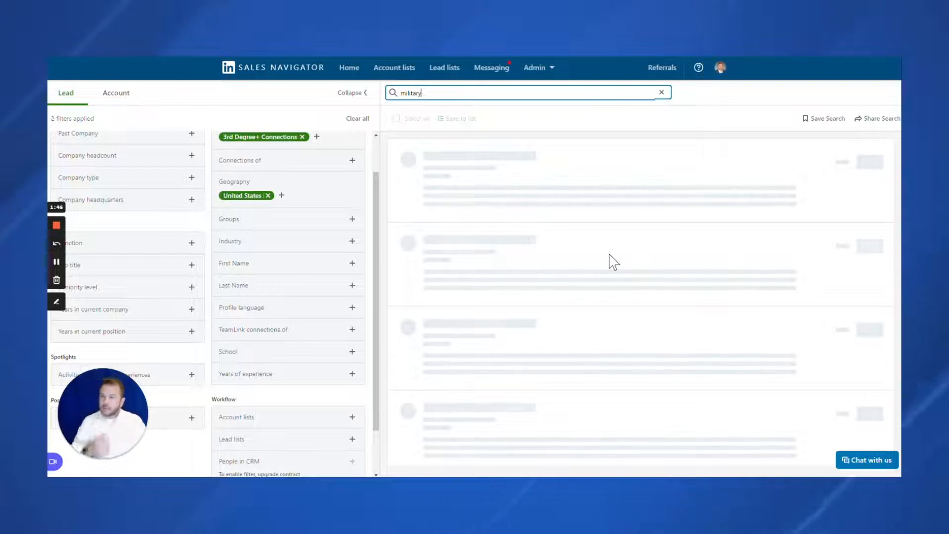
mouse_move(731, 260)
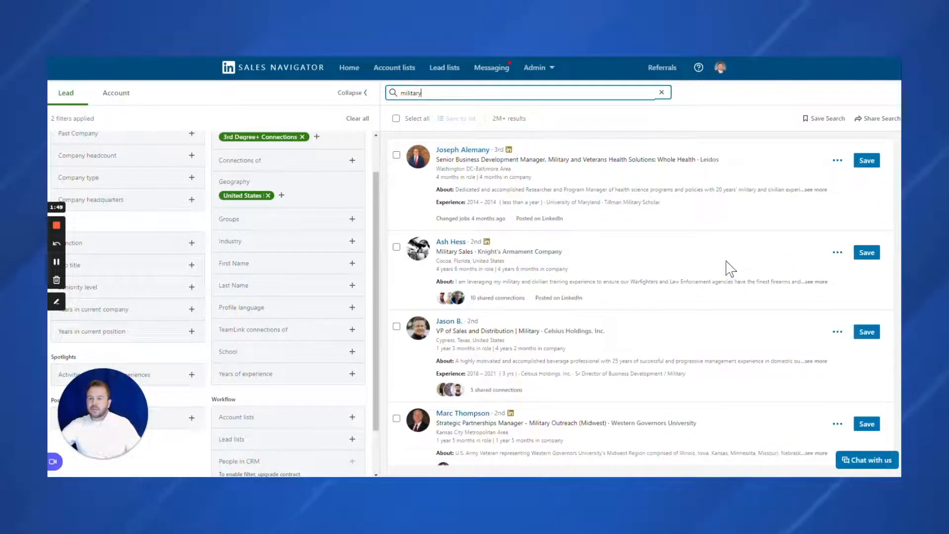
mouse_move(621, 248)
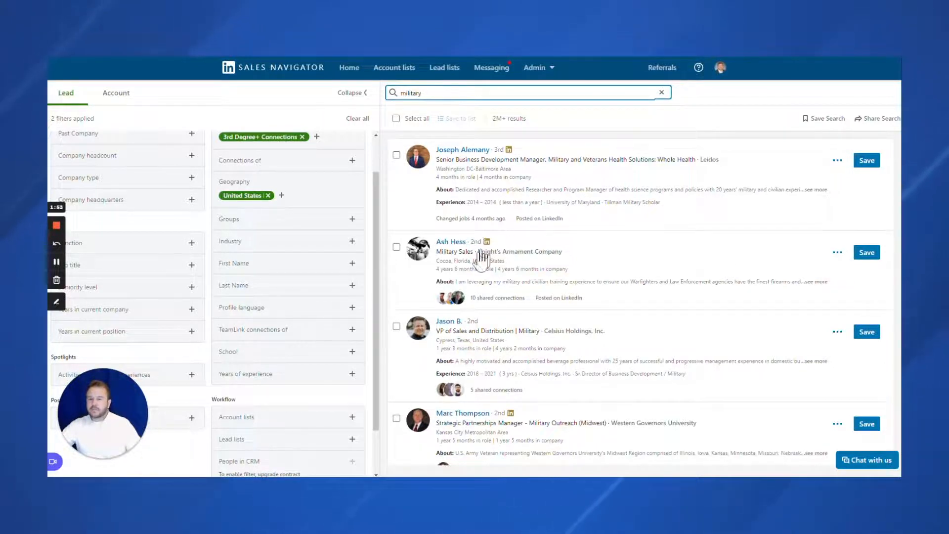
scroll("down", 3)
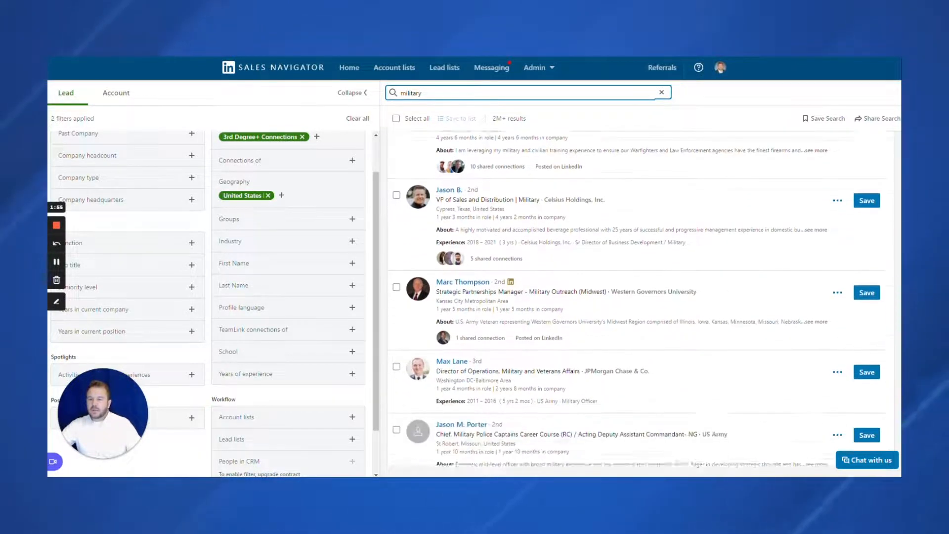
scroll("down", 3)
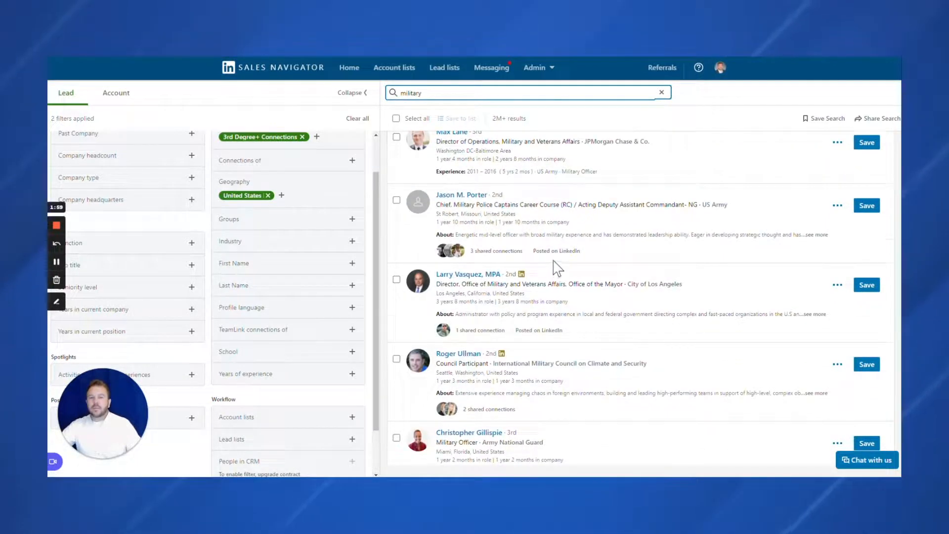
scroll("down", 3)
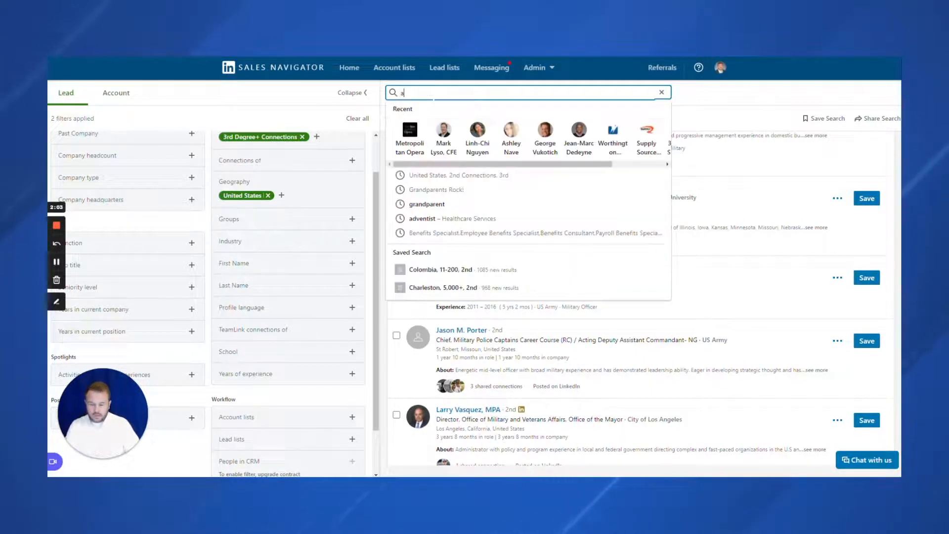
Replace the 'military' keyword with 'army officer' in the search box.
type("army officer")
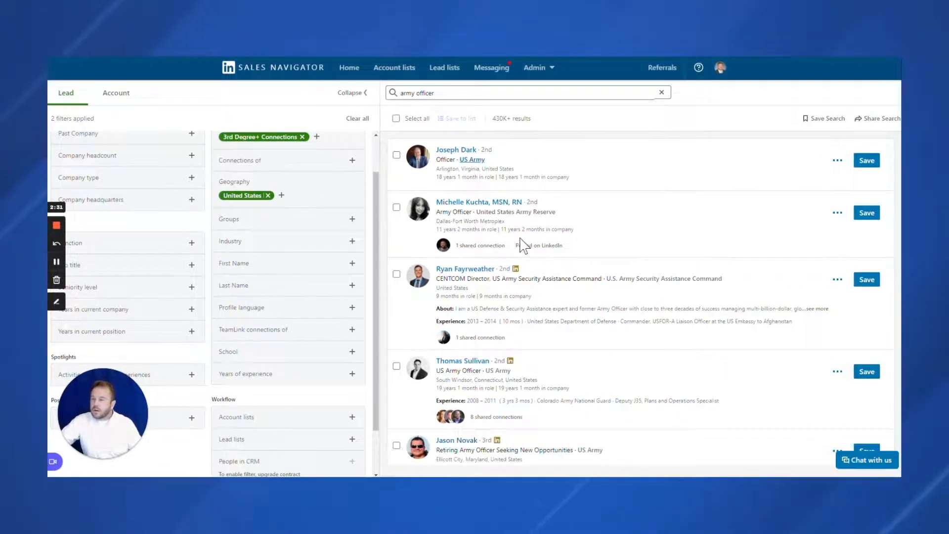
scroll("down", 3)
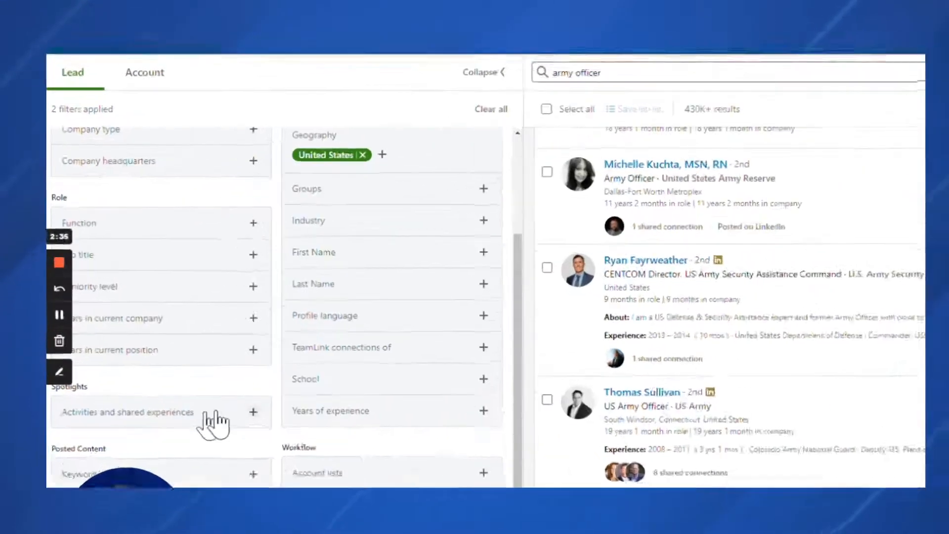
Apply the 'Changed jobs in last 90 days' spotlight filter.
left_click(253, 411)
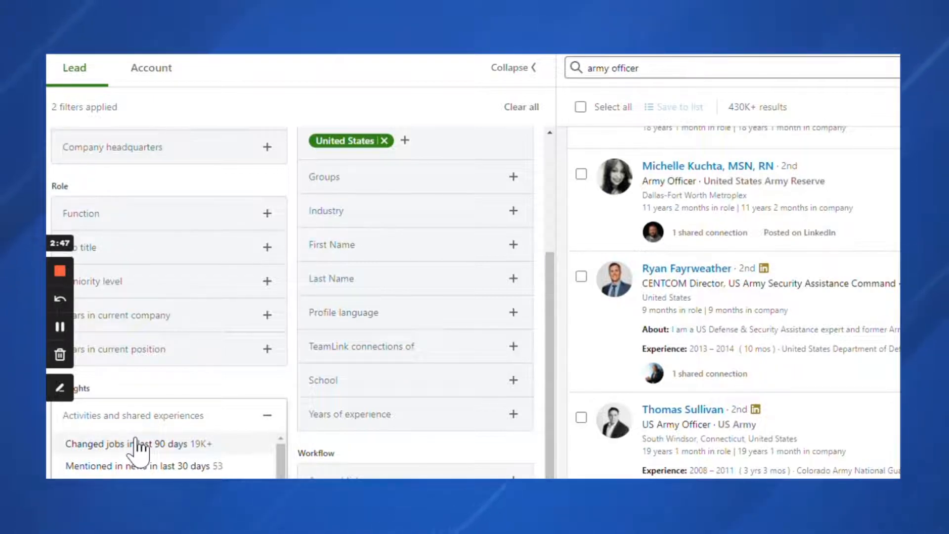
left_click(140, 443)
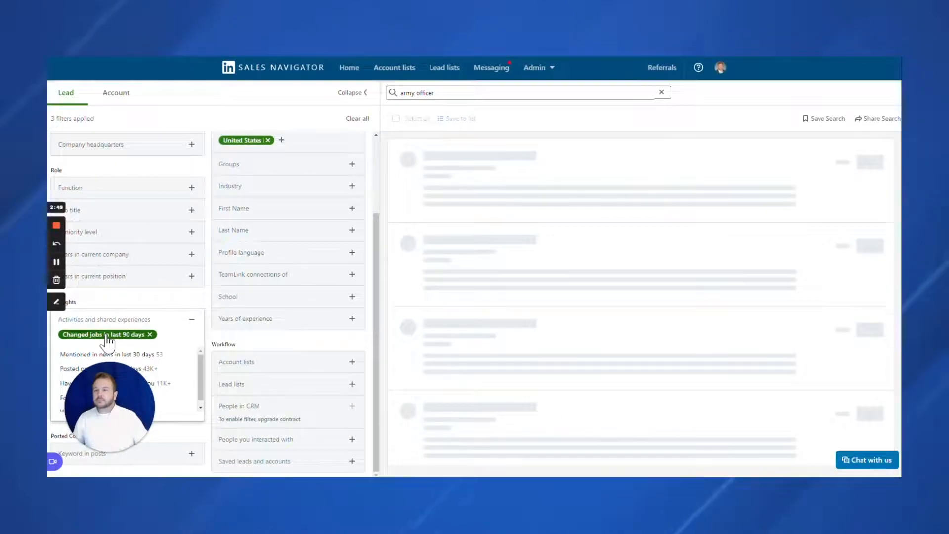
mouse_move(106, 334)
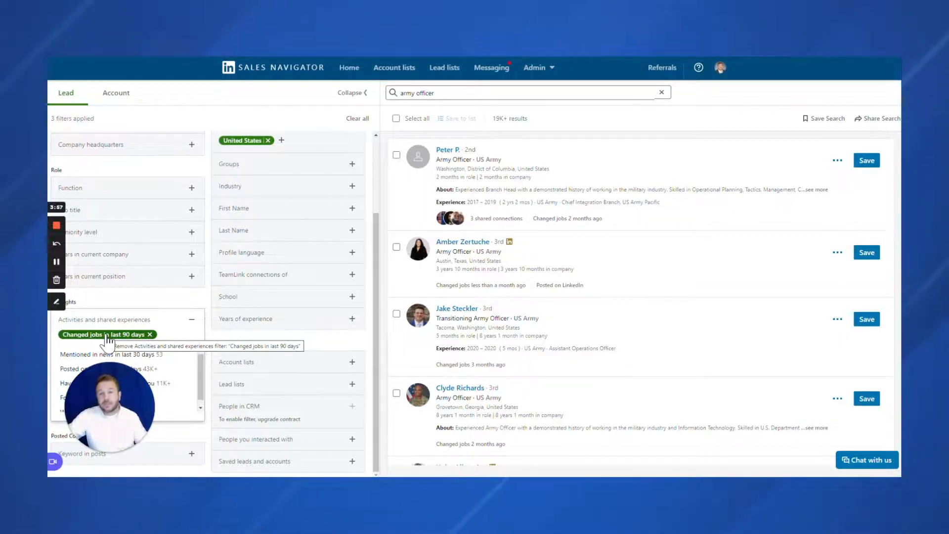
scroll("down", 3)
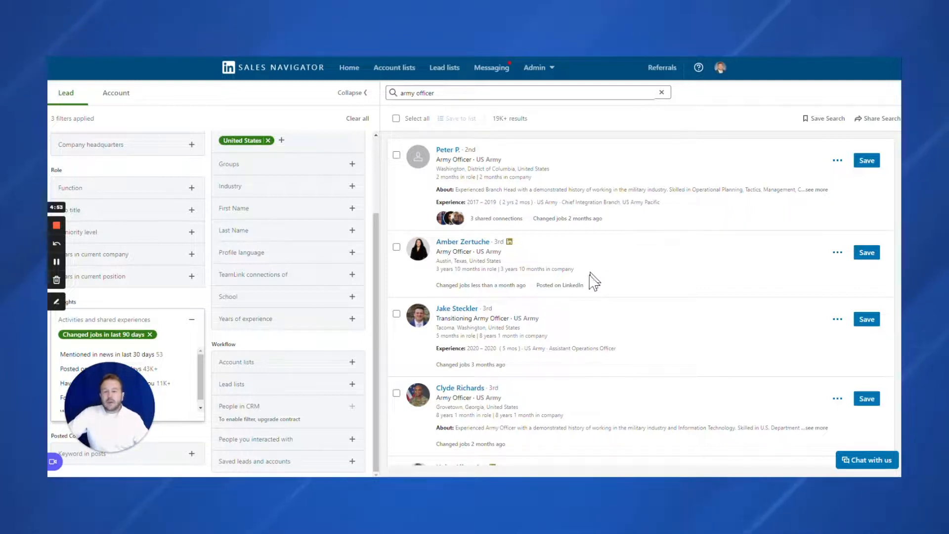
scroll("down", 3)
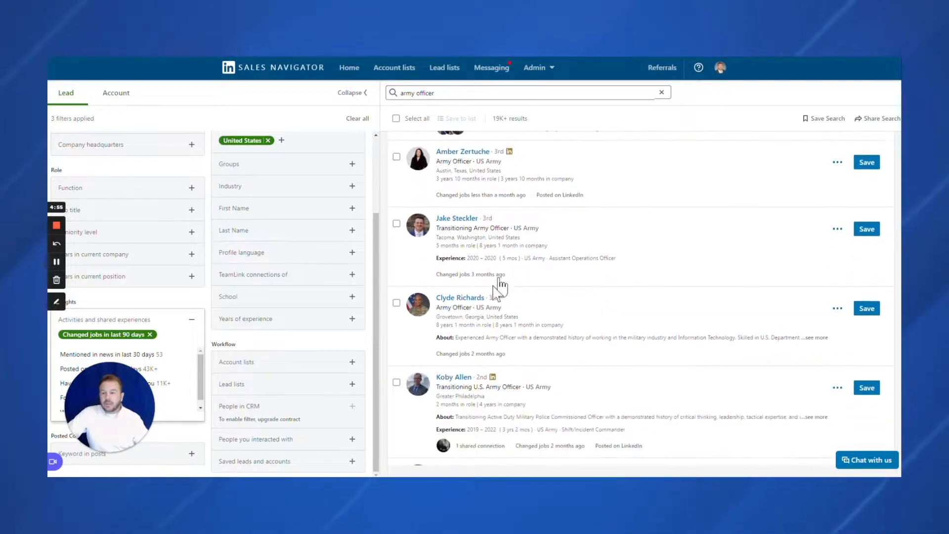
scroll("down", 3)
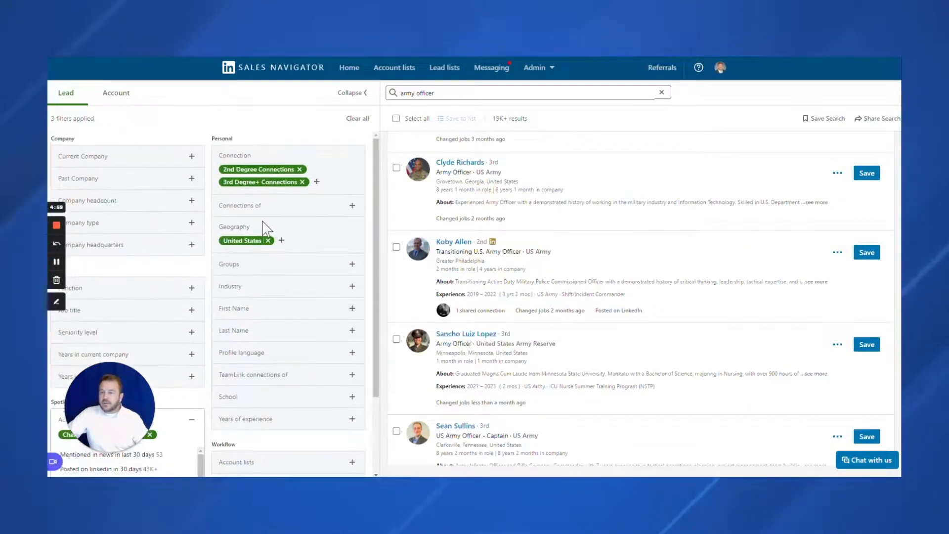
Clear the 'army officer' keyword and add Attorney as a Job title filter.
left_click(527, 93)
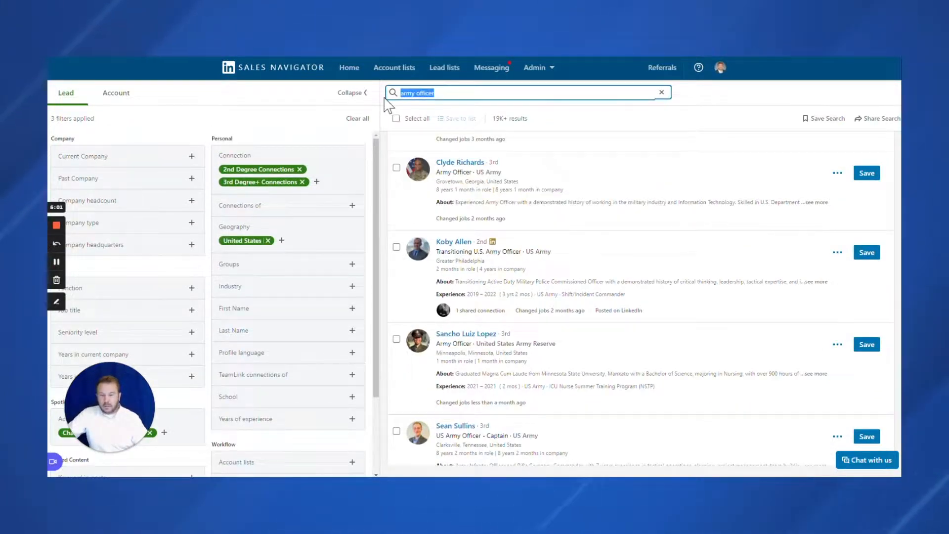
left_click(661, 92)
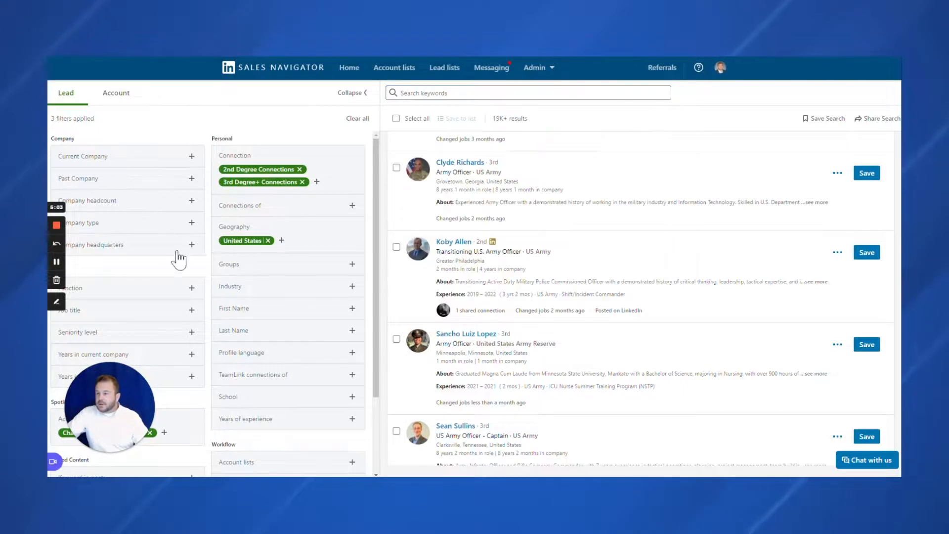
left_click(191, 309)
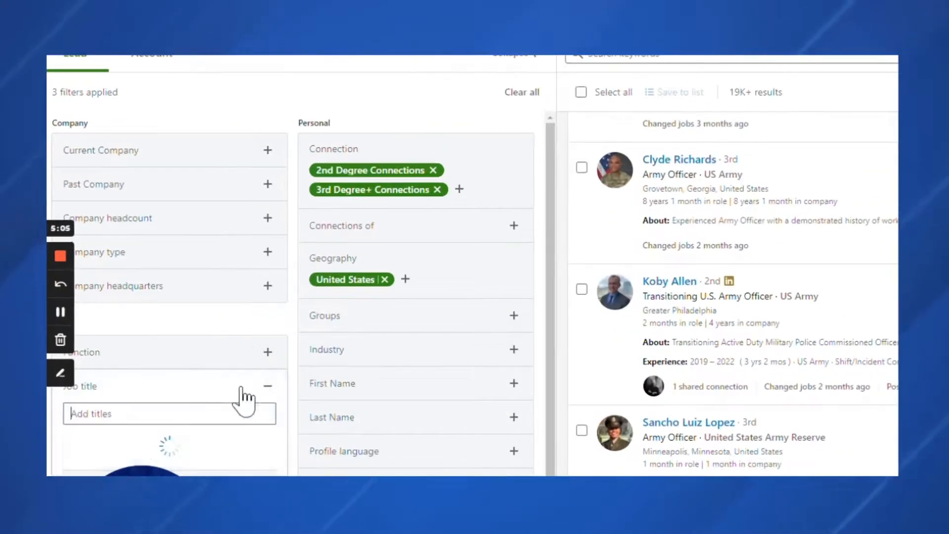
type("atto")
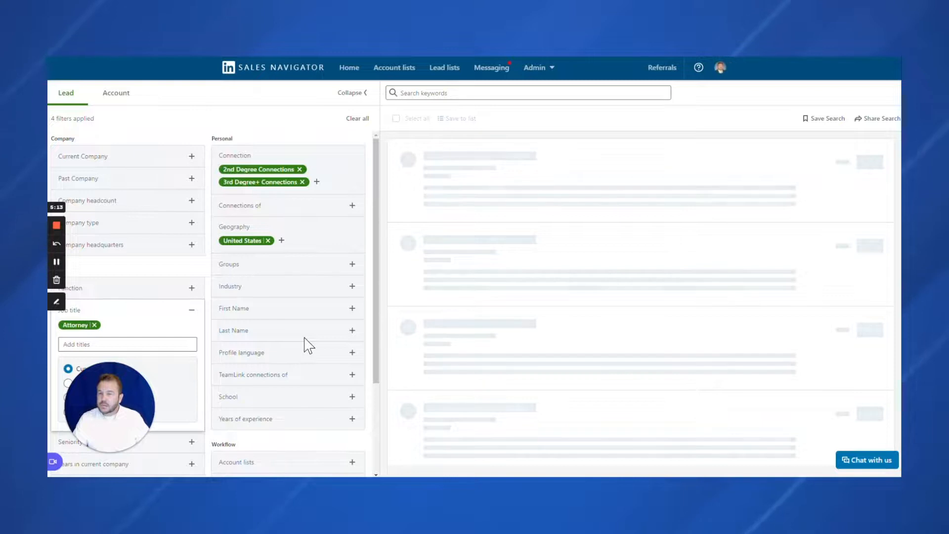
mouse_move(70, 257)
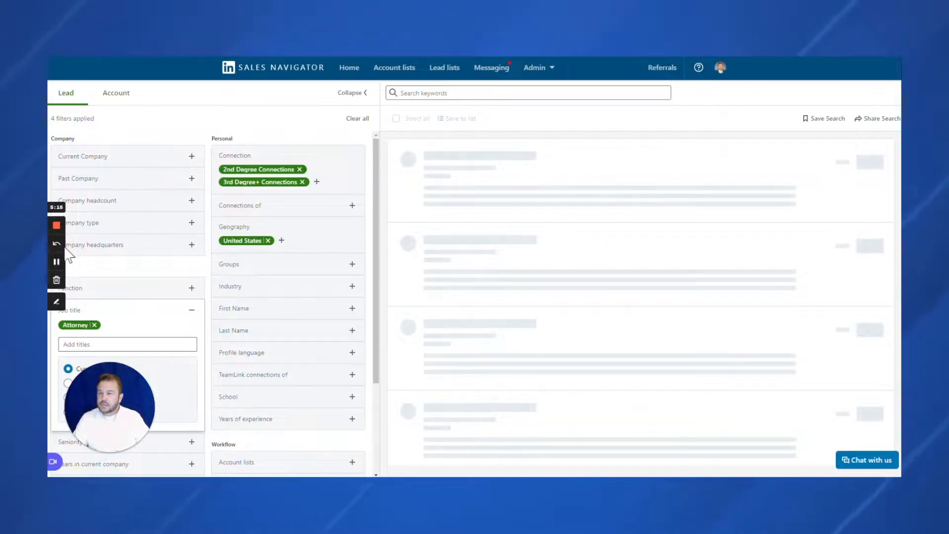